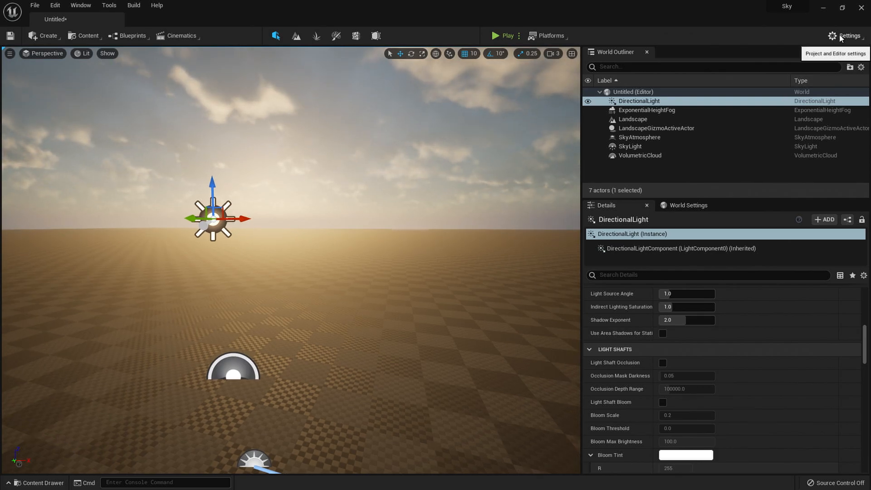
# - Find 'Volu' in the Plugins browser and enable the Volumetrics plugin
pyautogui.click(847, 36)
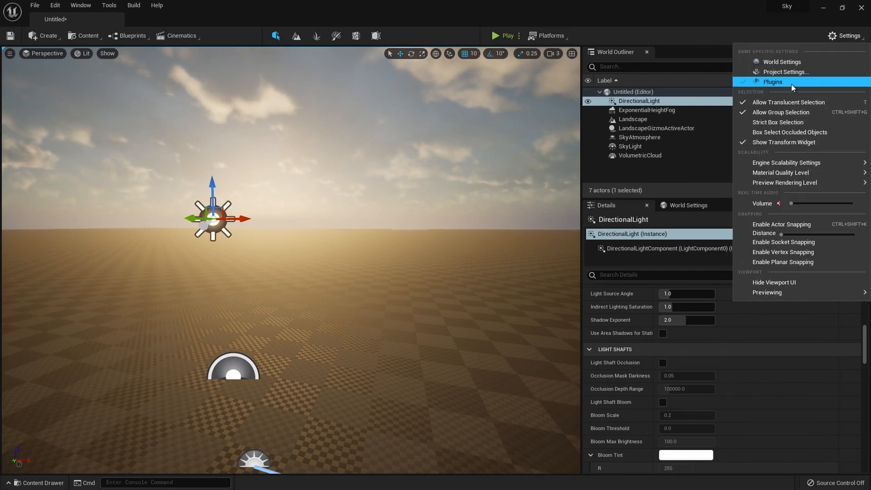
pyautogui.click(772, 81)
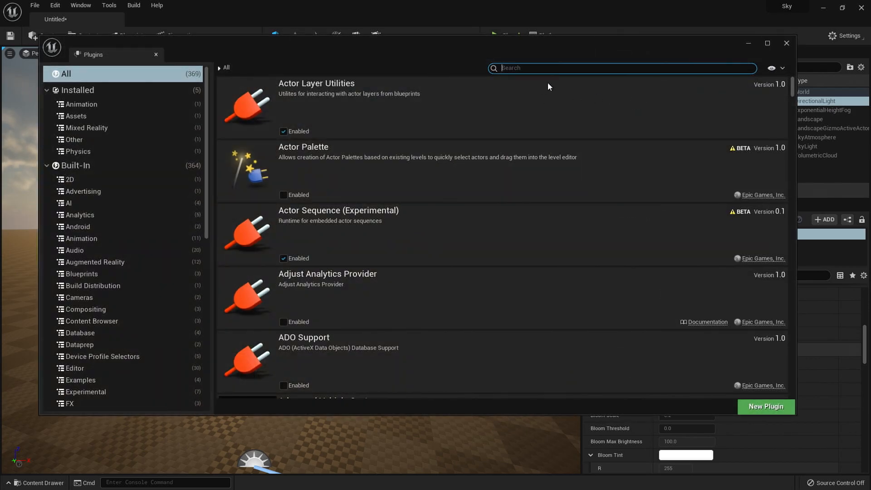
pyautogui.write('Volu')
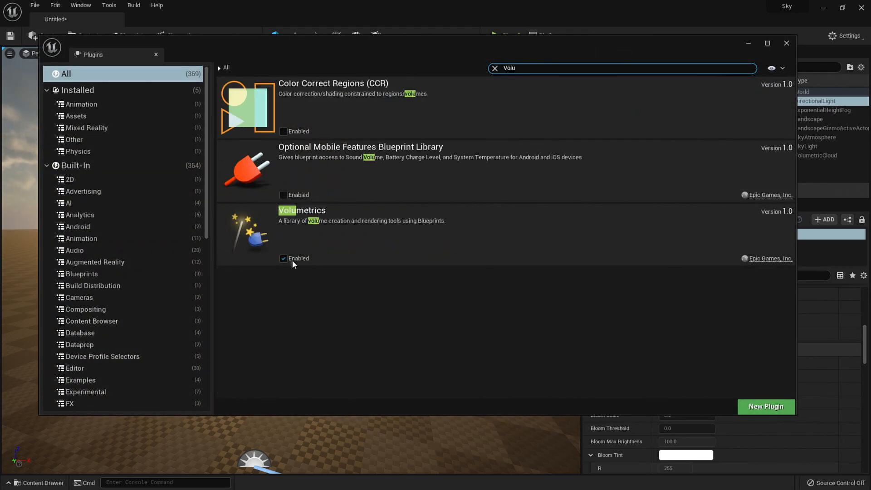
pyautogui.click(785, 43)
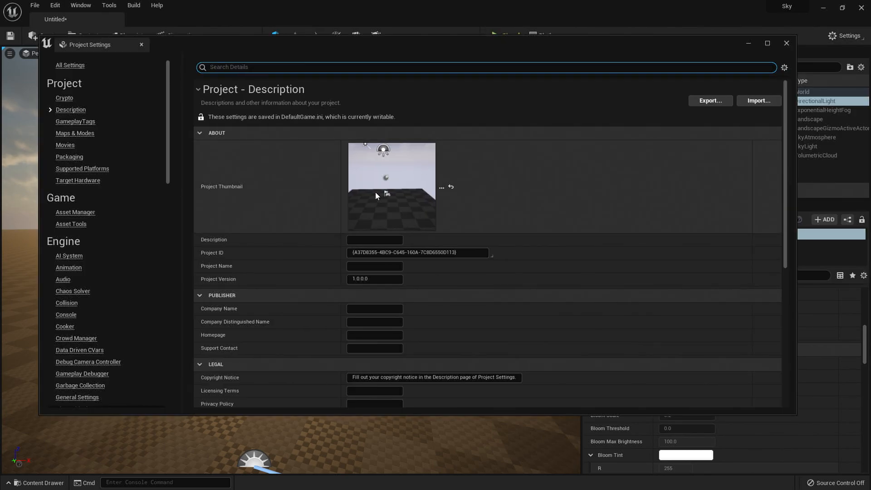
# - Scroll through the Rendering project settings, then start a new empty level
pyautogui.scroll(-3)
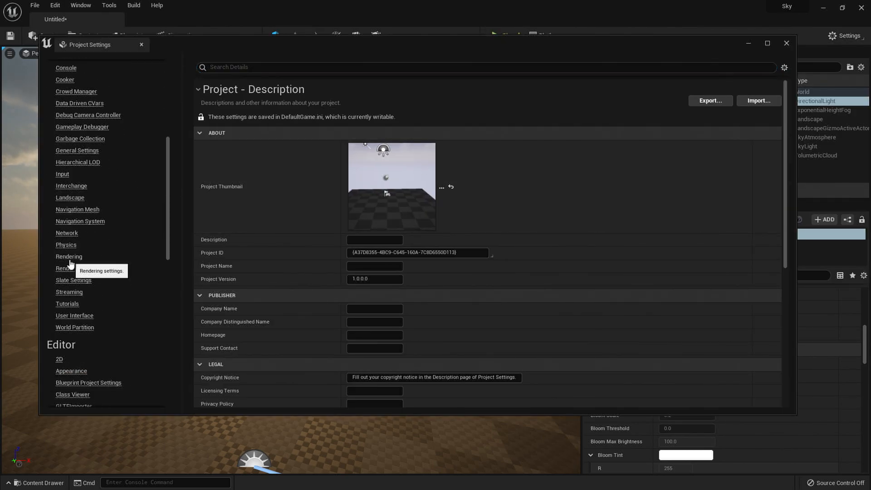
pyautogui.click(69, 256)
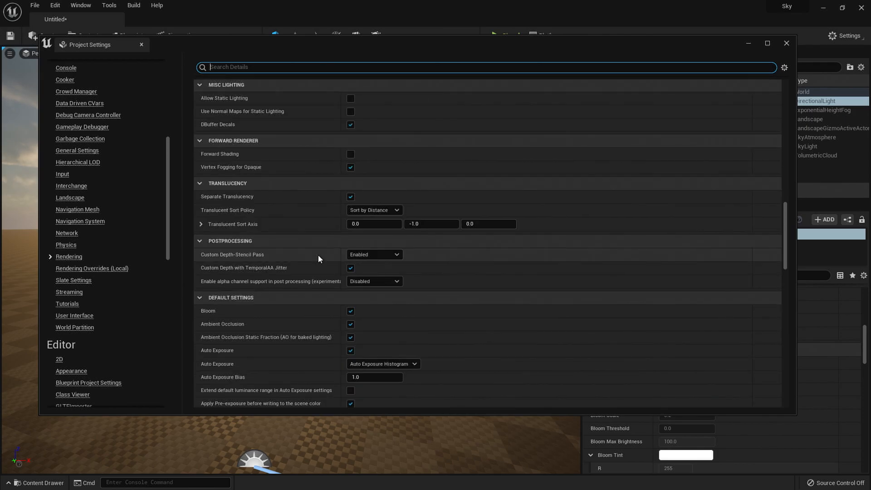
pyautogui.scroll(-3)
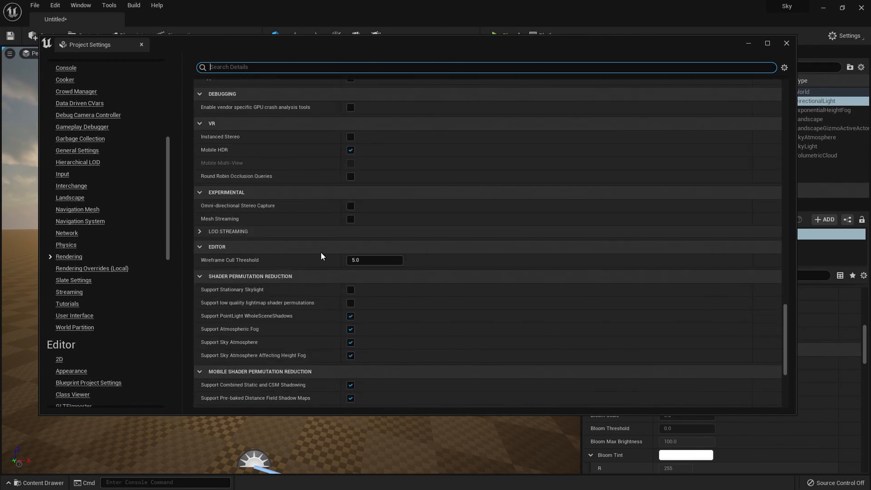
pyautogui.scroll(-3)
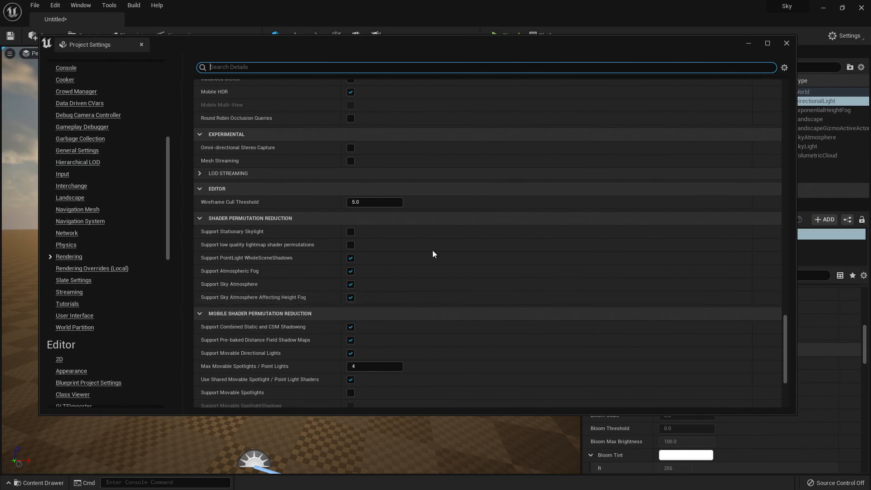
pyautogui.click(785, 43)
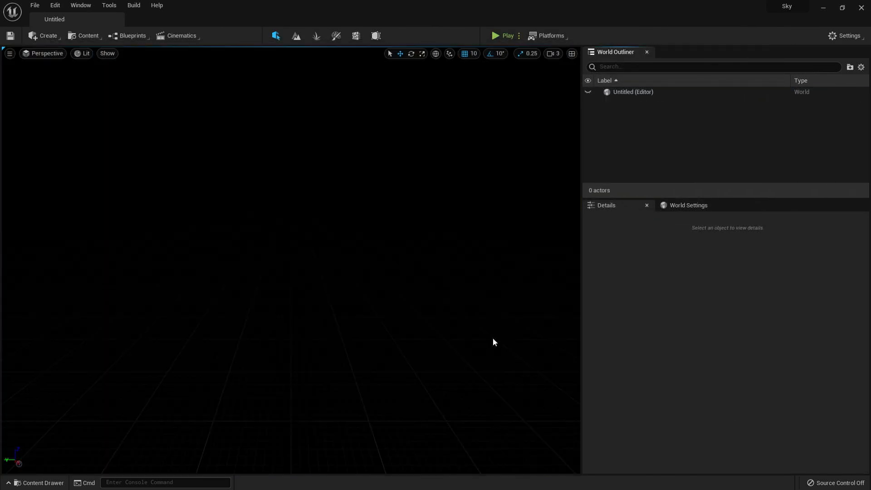
pyautogui.moveTo(35, 5)
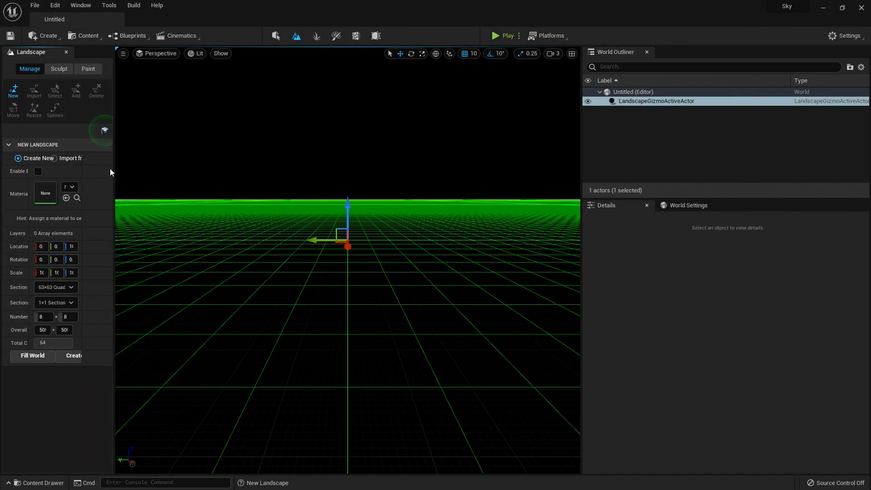
# - Create a flat landscape using the default New Landscape settings
pyautogui.click(72, 355)
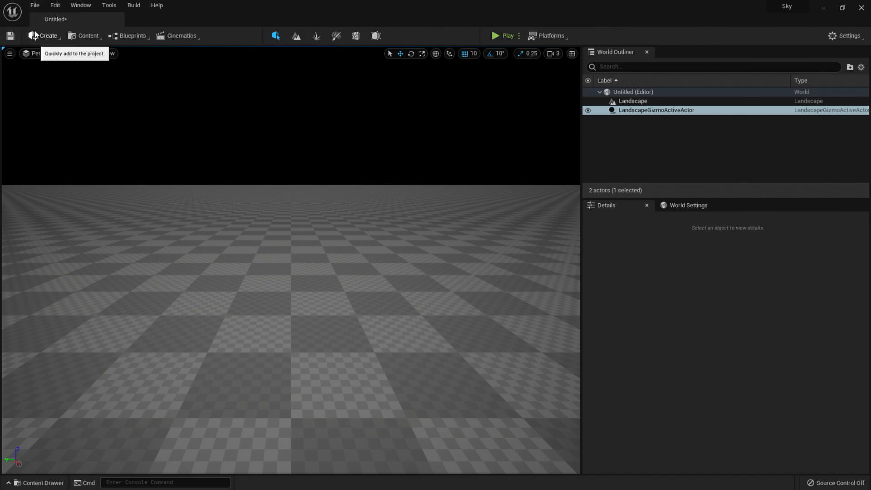
# - Place Directional Light, Sky Light, Sky Atmosphere, Exponential Height Fog and Volumetric Cloud actors
pyautogui.click(45, 36)
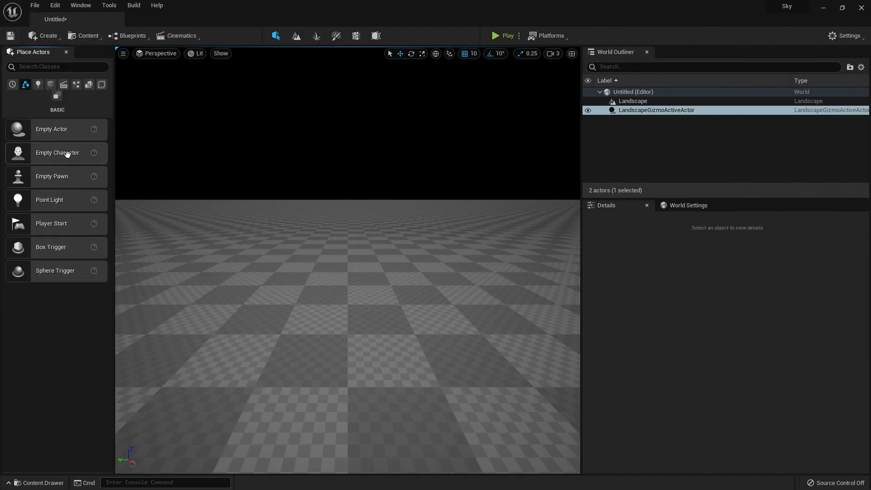
pyautogui.write('Dire')
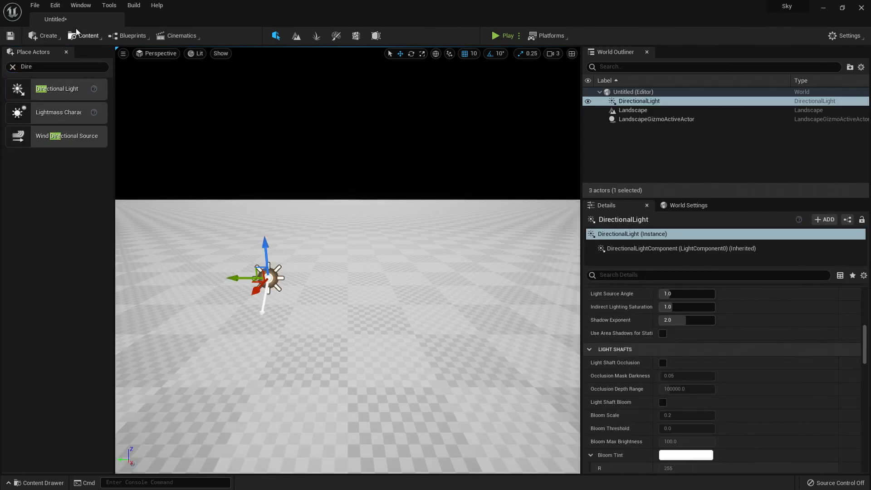
pyautogui.click(32, 67)
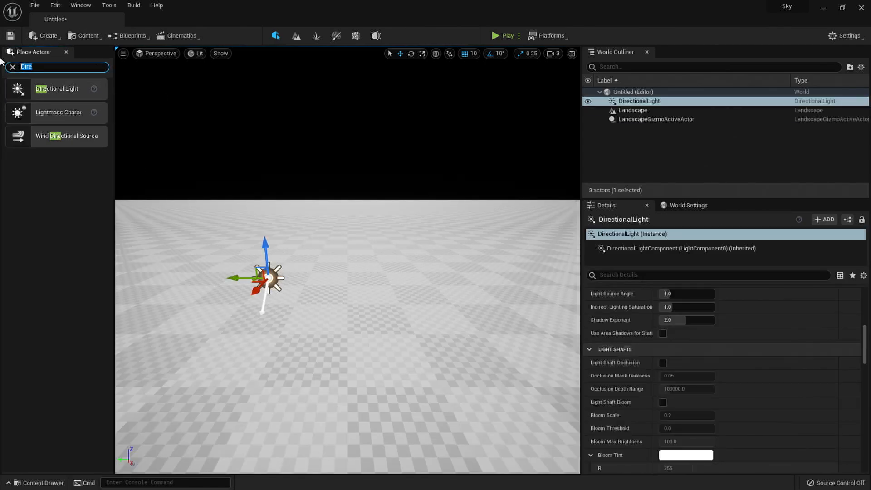
pyautogui.write('sky')
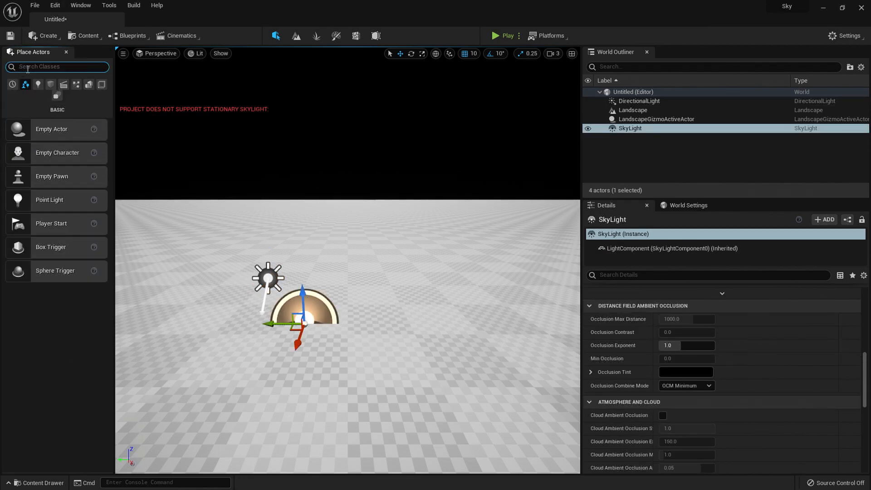
pyautogui.write('atmos')
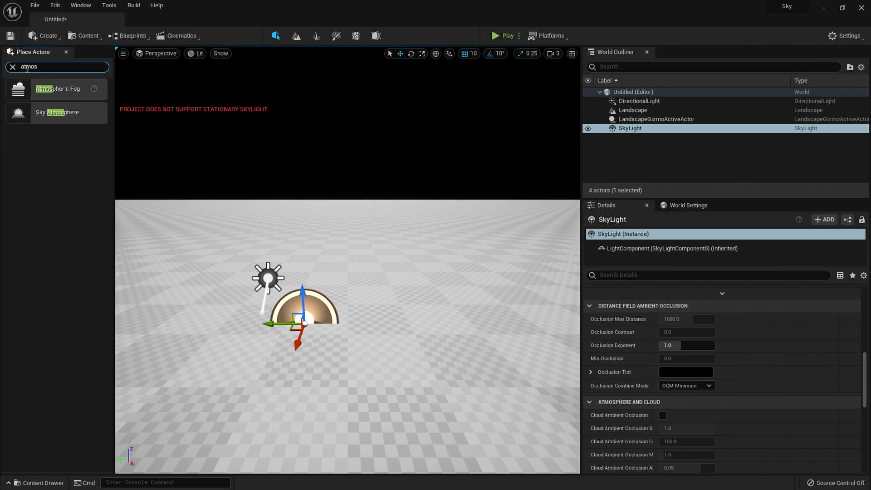
pyautogui.moveTo(52, 112)
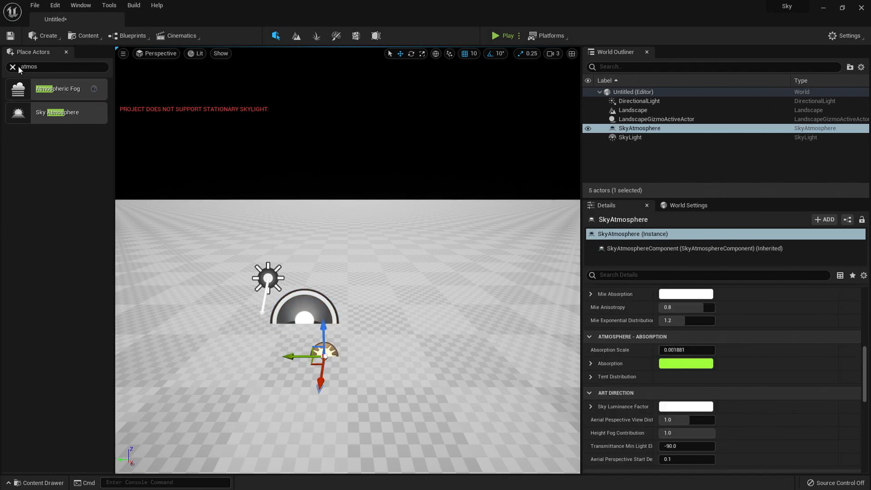
pyautogui.click(12, 66)
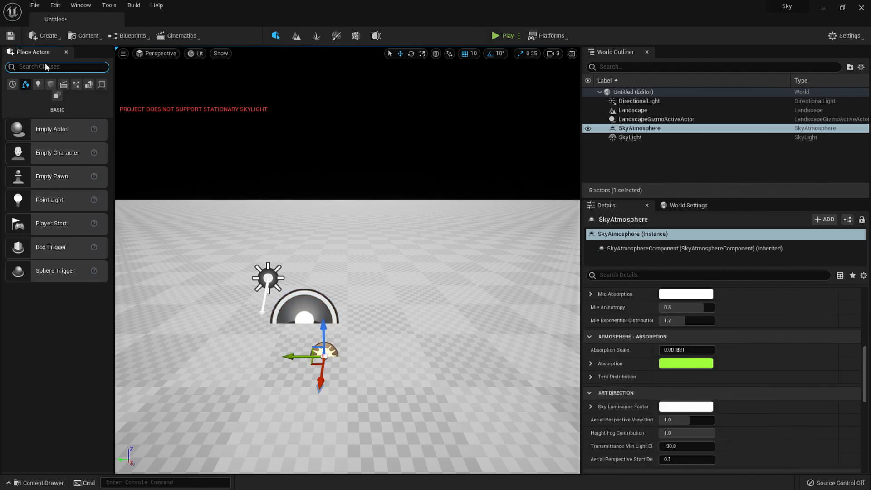
pyautogui.write('heig')
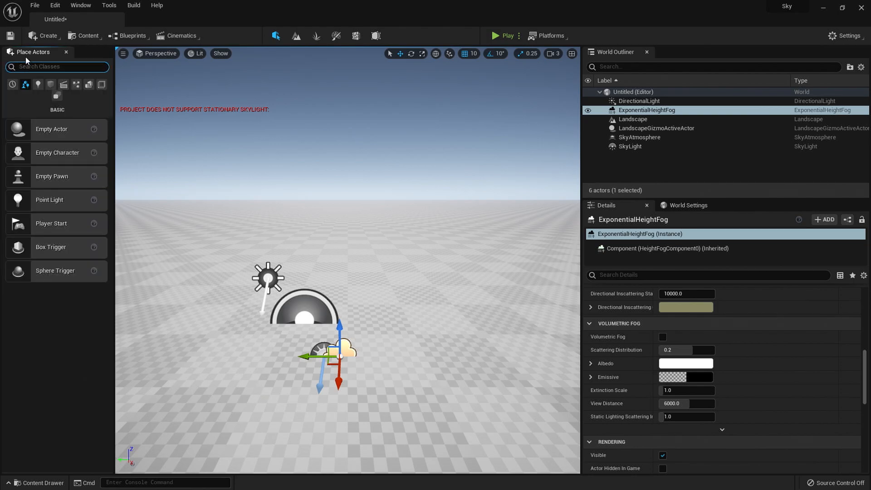
pyautogui.write('cloud')
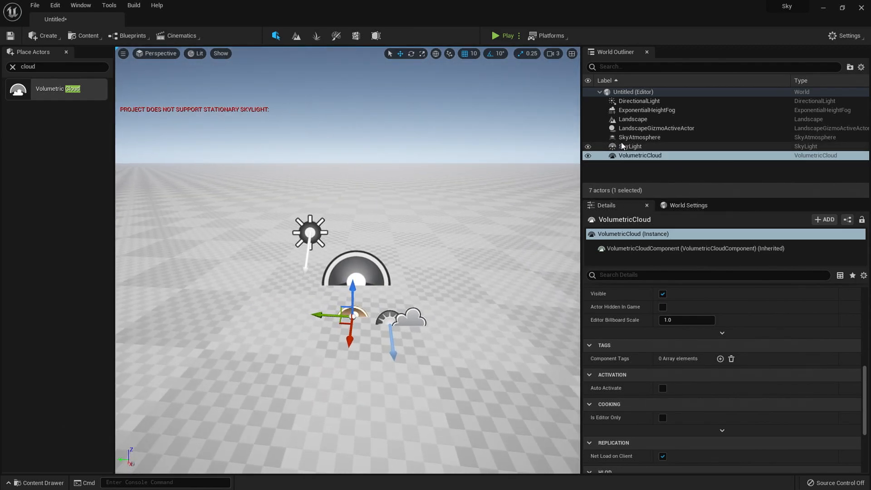
# - Turn on Real Time Capture and Cloud Ambient Occlusion for SkyLight
pyautogui.click(630, 146)
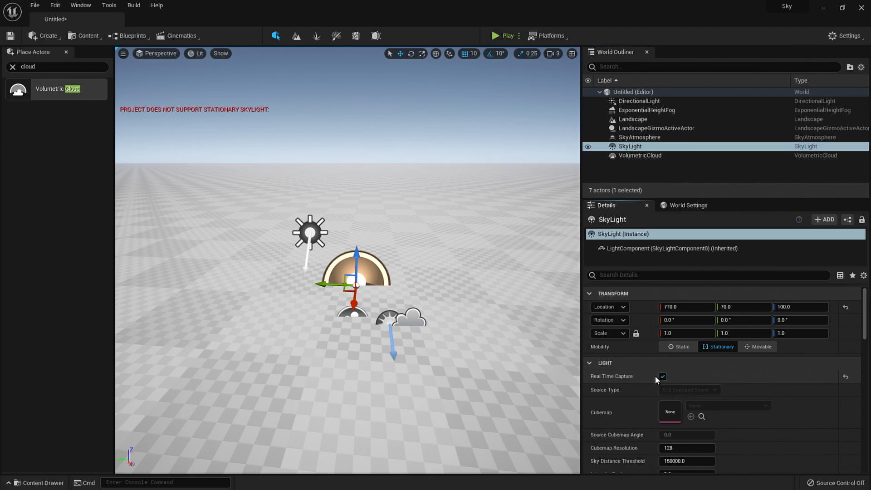
pyautogui.scroll(-3)
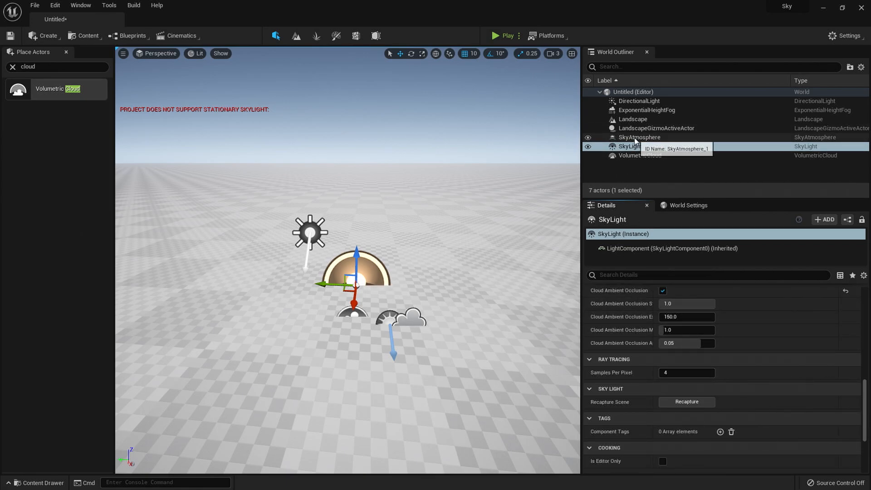
pyautogui.click(638, 137)
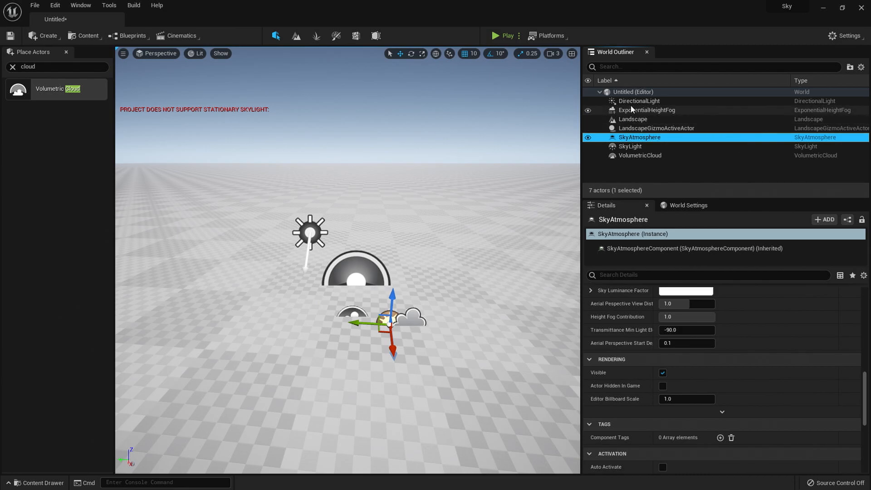
# - Tick Atmosphere Sun Light and Cast Cloud Shadows on the DirectionalLight
pyautogui.click(639, 101)
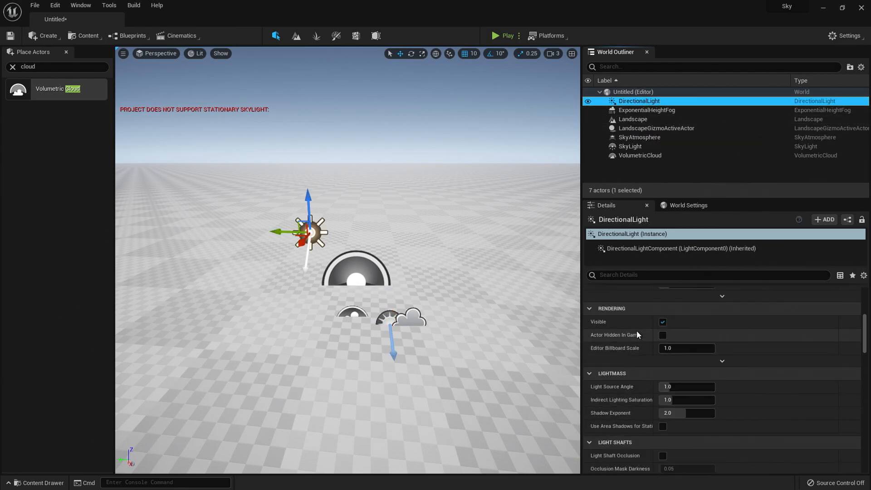
pyautogui.write('Atmos')
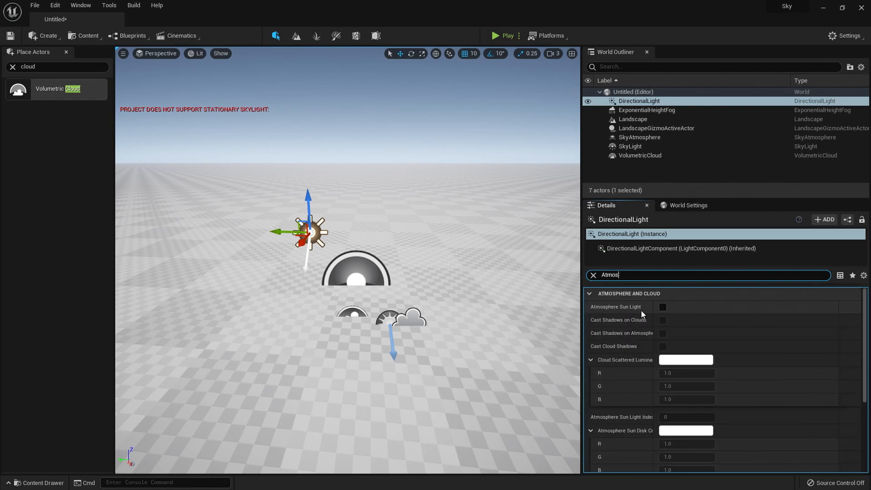
pyautogui.click(662, 306)
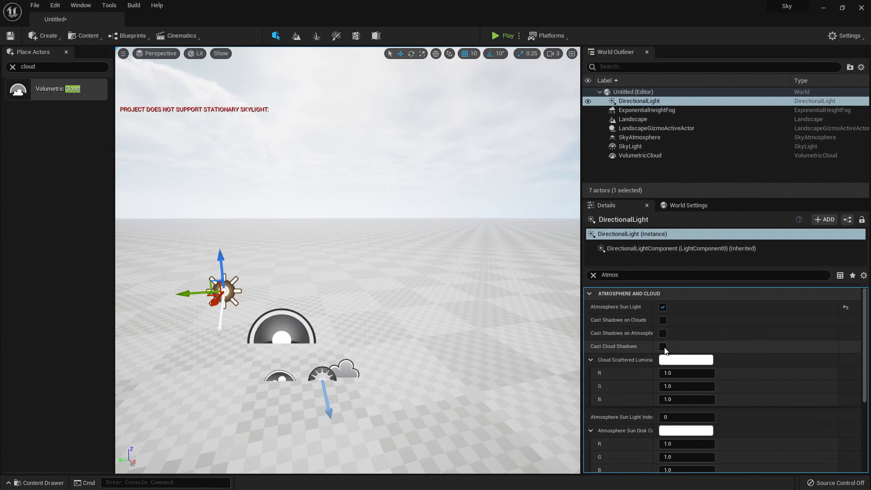
pyautogui.click(662, 346)
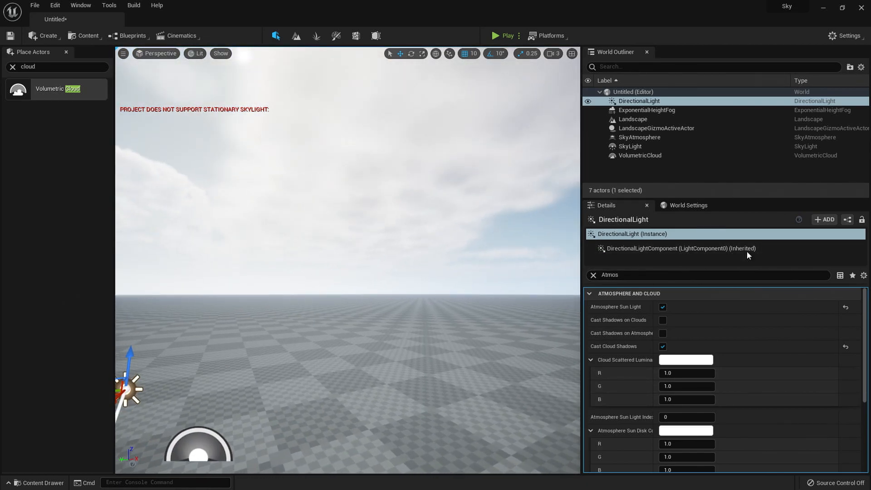
pyautogui.click(646, 110)
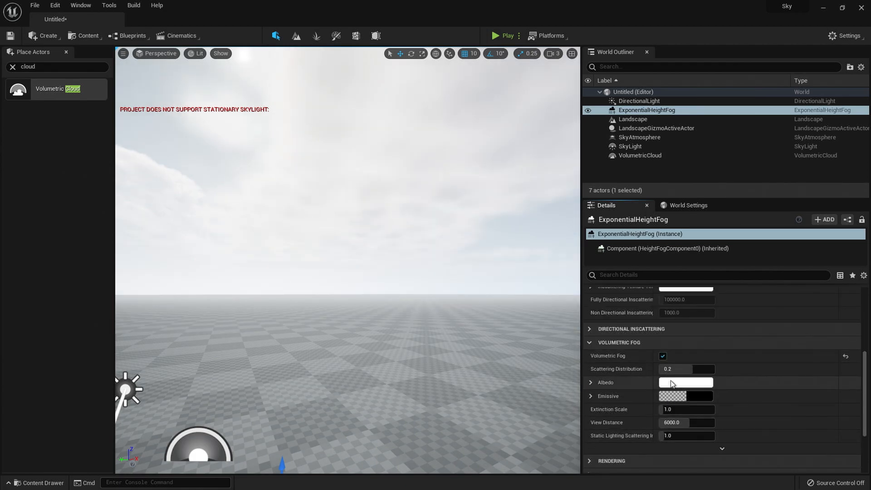
# - Set the height fog's inscattering colour to black and SkyLight mobility to Movable
pyautogui.click(685, 382)
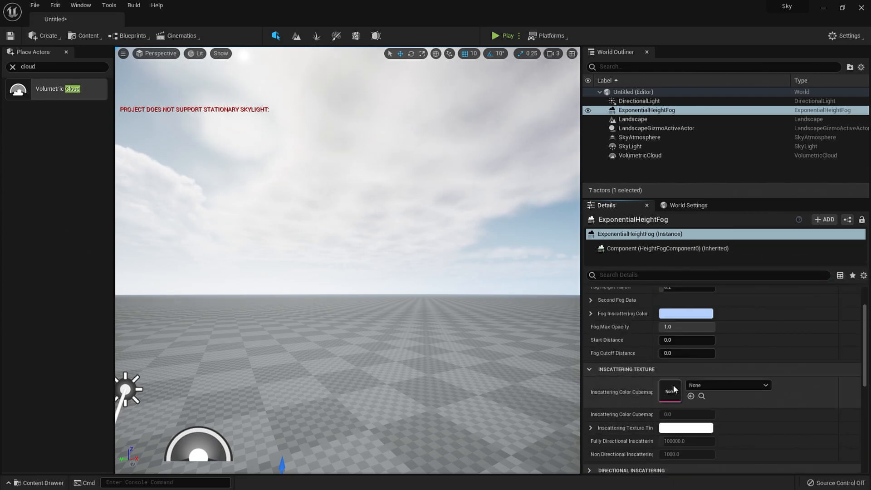
pyautogui.click(685, 314)
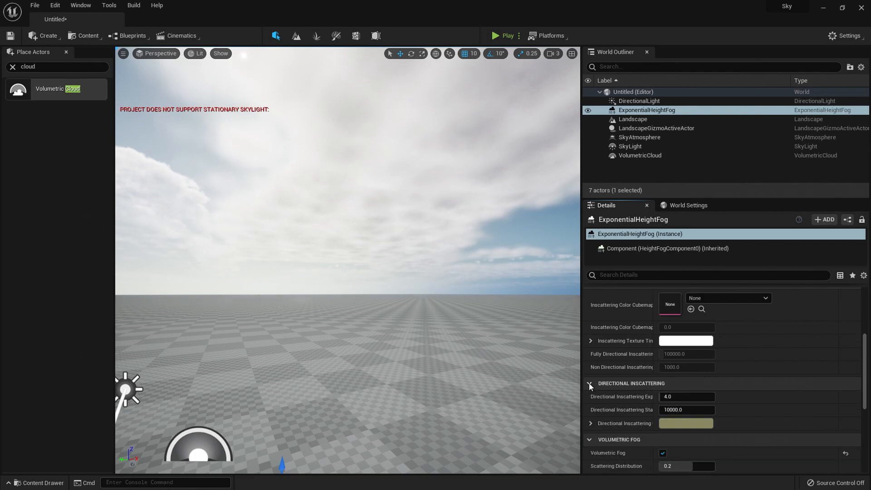
pyautogui.click(686, 423)
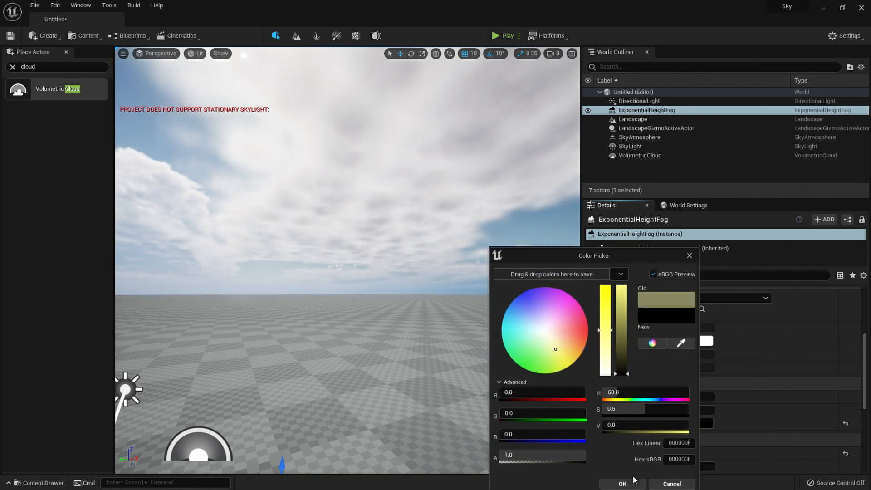
pyautogui.click(622, 484)
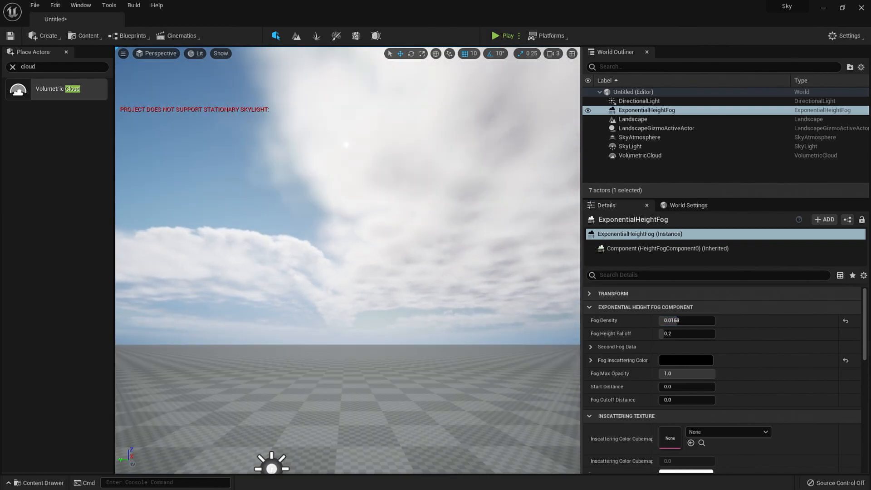
pyautogui.moveTo(646, 112)
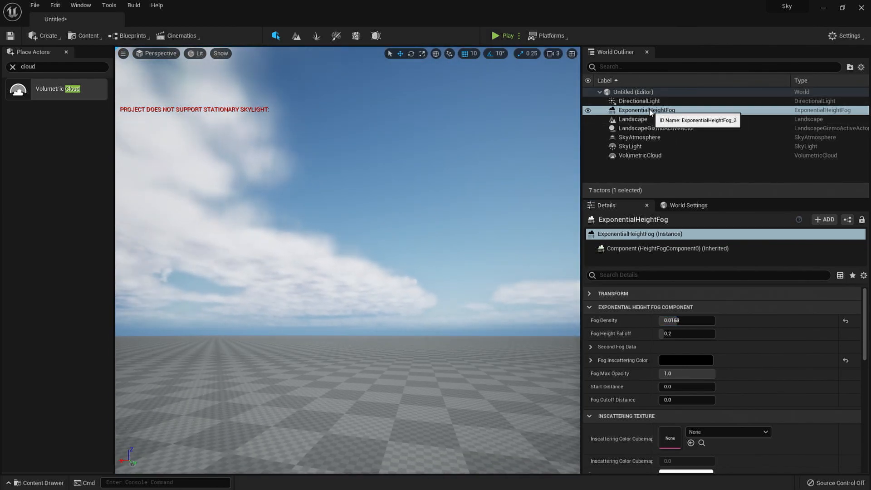
pyautogui.click(629, 146)
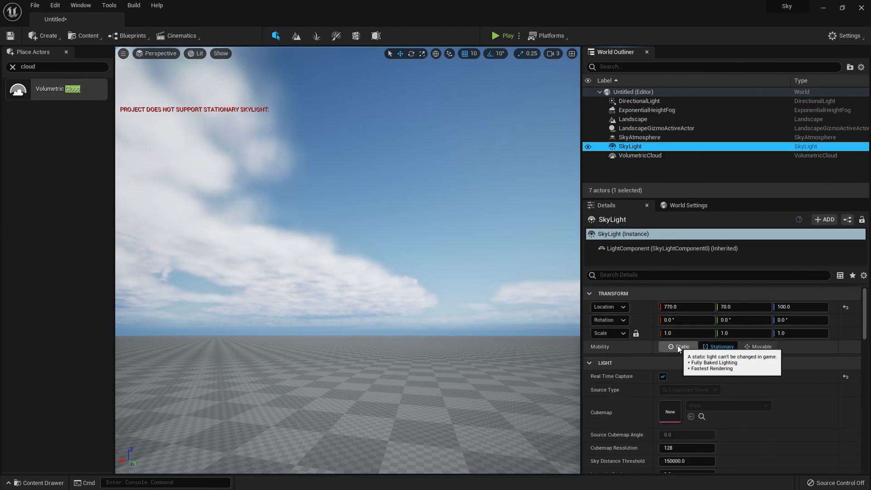
pyautogui.click(757, 346)
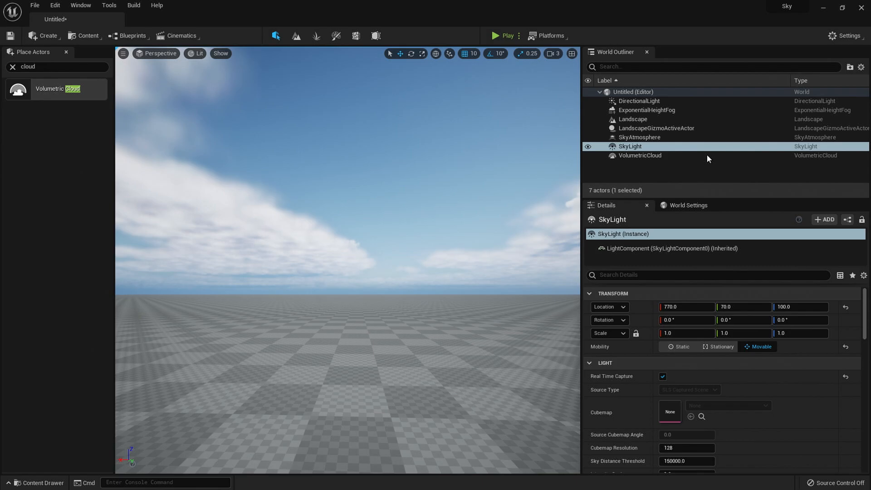
# - Select VolumetricCloud and view its m_SimpleVolumetricCloud material and layer settings
pyautogui.click(640, 155)
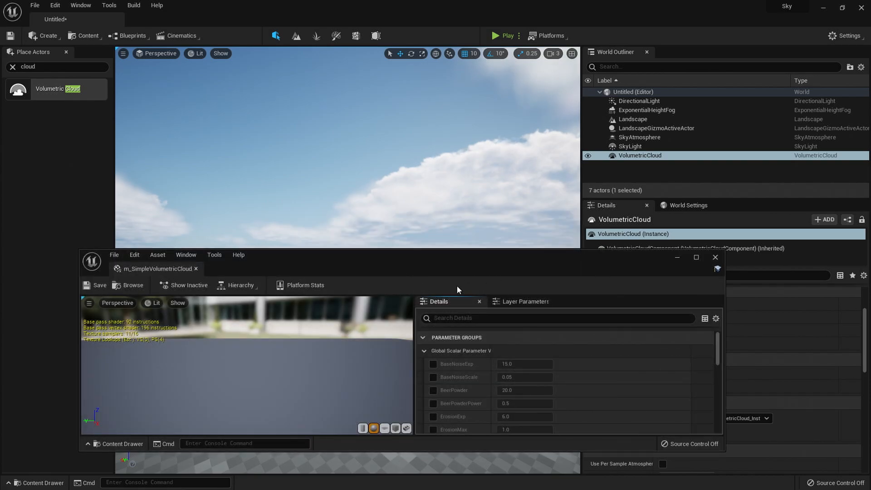
pyautogui.scroll(-3)
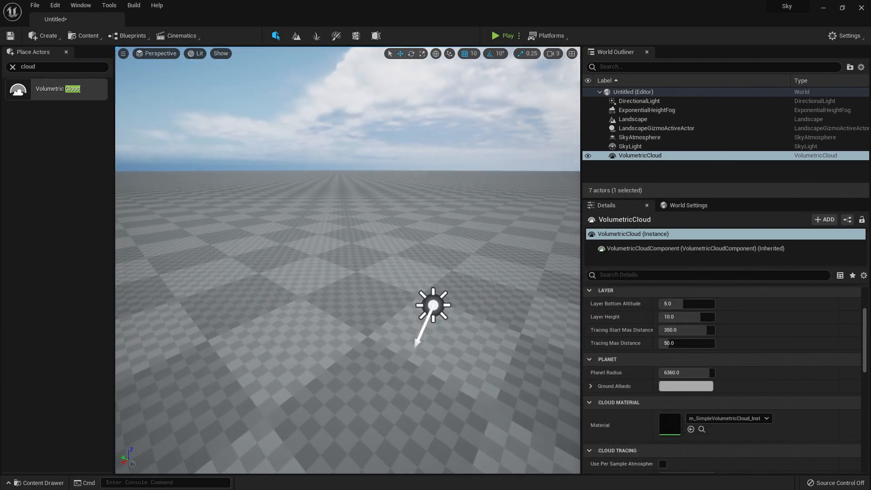
# - Browse to Volumetrics Content > Sky > Materials and select MI_VolumetricCloud_02_Profiles_PaintClouds_Morning
pyautogui.click(36, 482)
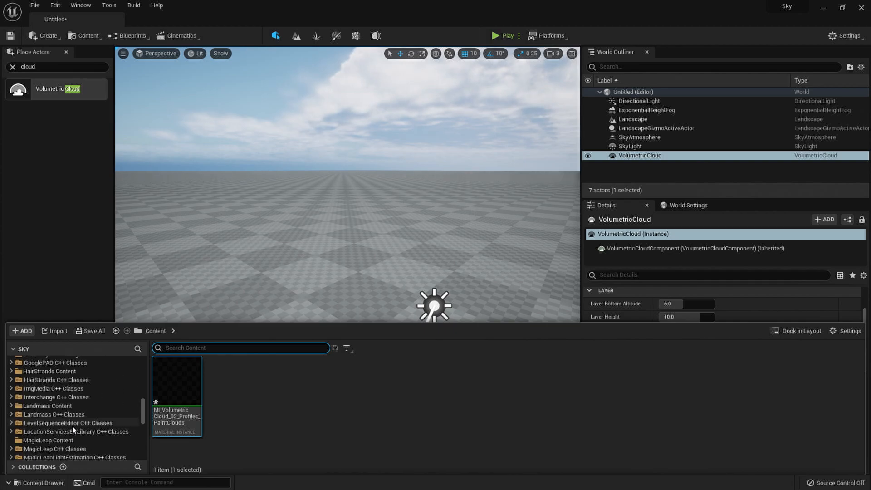
pyautogui.scroll(-3)
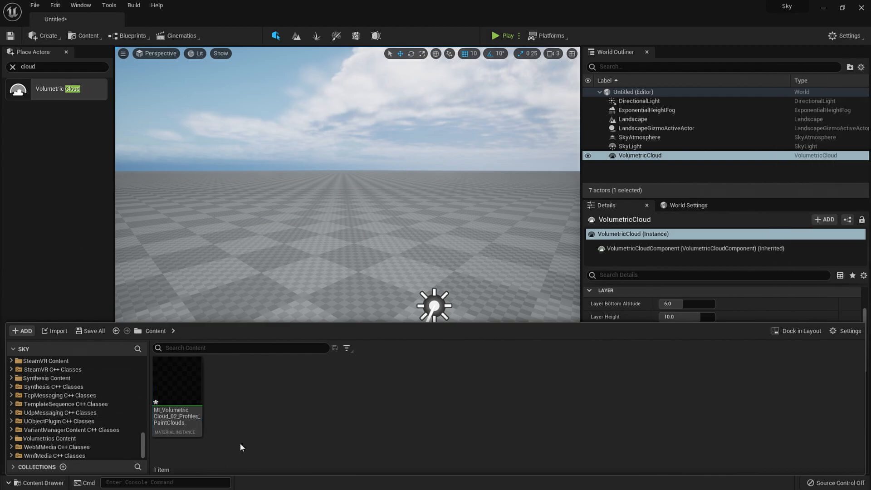
pyautogui.moveTo(35, 441)
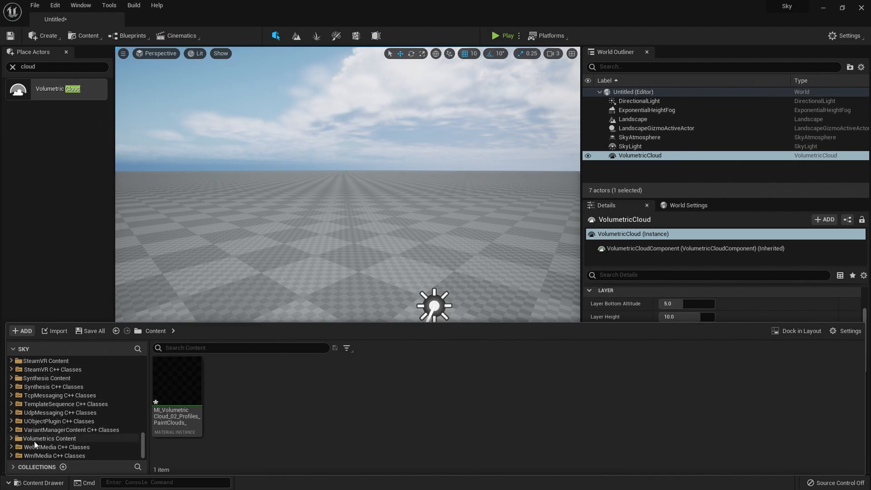
pyautogui.click(49, 438)
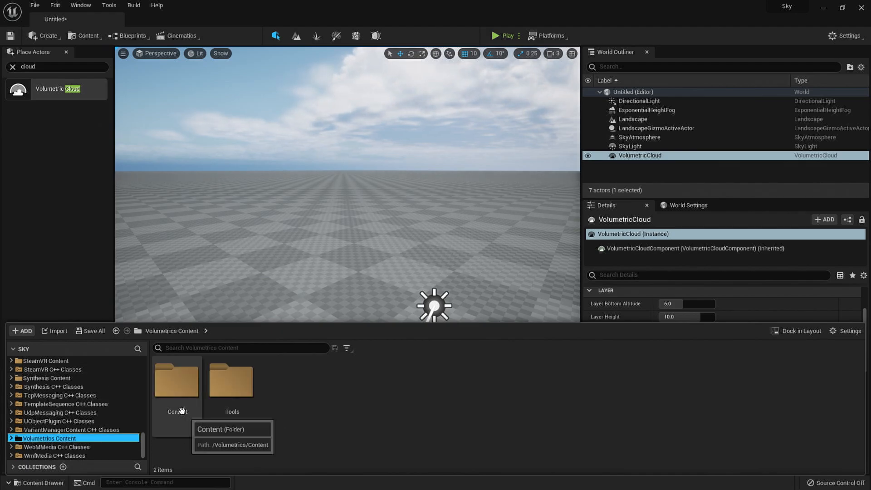
pyautogui.doubleClick(176, 381)
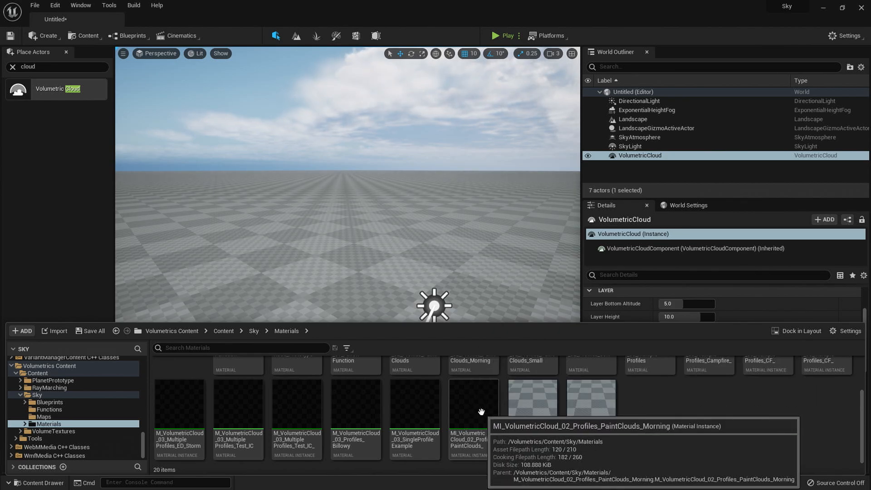
pyautogui.click(473, 415)
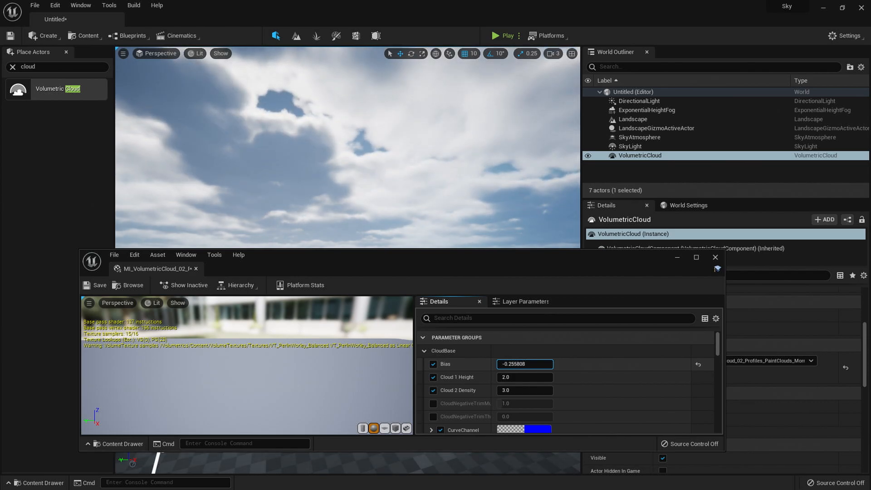
# - Assign PaintClouds Morning to VolumetricCloud's Material slot and adjust its Bias parameter
pyautogui.scroll(-3)
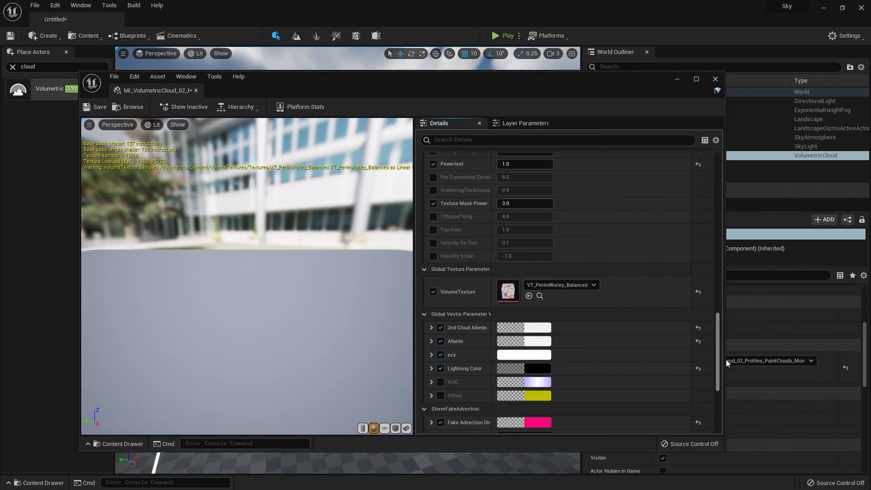
pyautogui.click(714, 78)
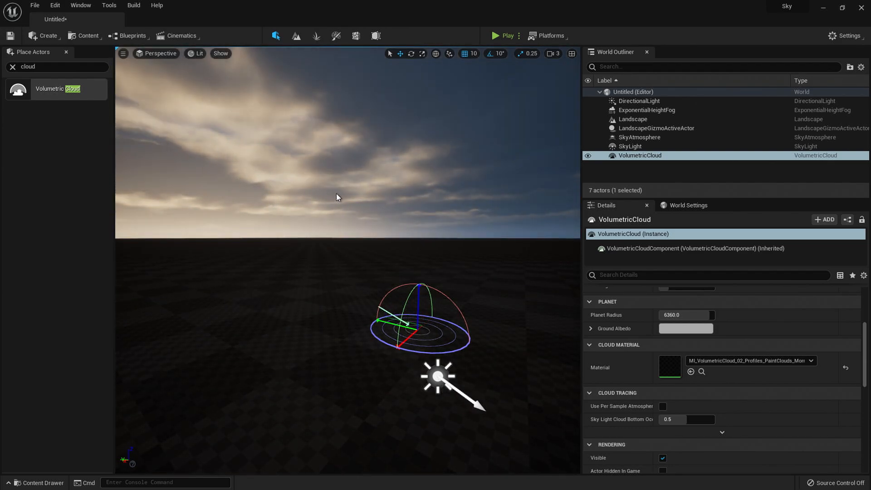
# - Enable Light Shaft Bloom on the DirectionalLight with a bloom scale of 0.05
pyautogui.click(638, 100)
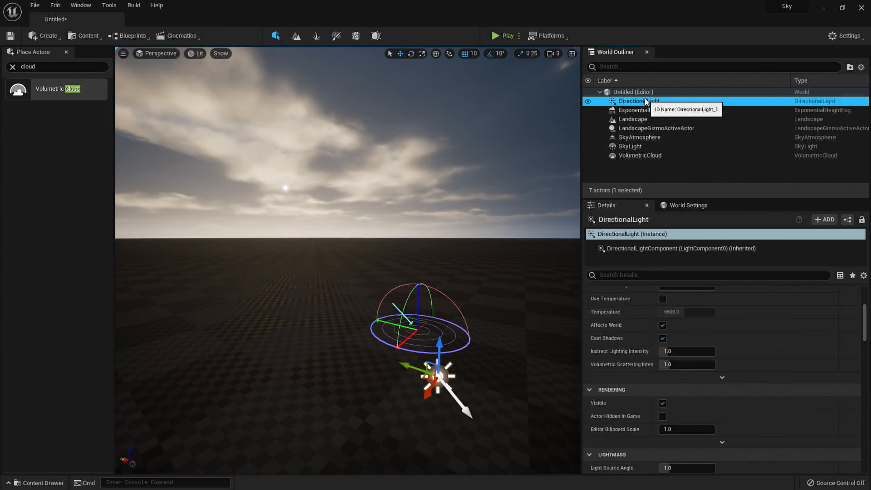
pyautogui.scroll(-3)
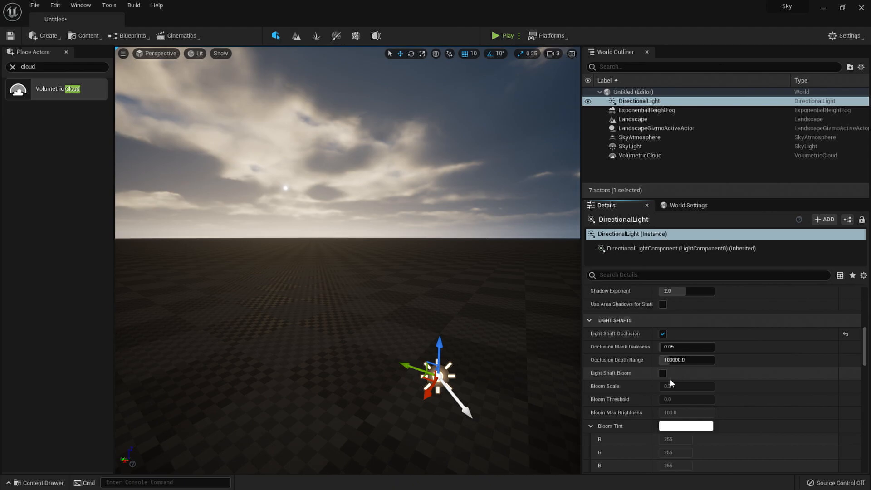
pyautogui.click(662, 372)
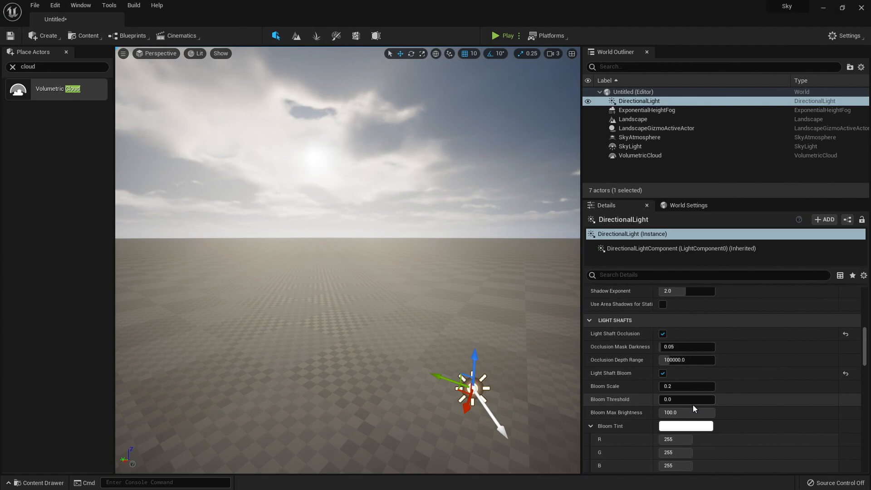
pyautogui.write('0.0')
pyautogui.click(687, 386)
pyautogui.write('0.8')
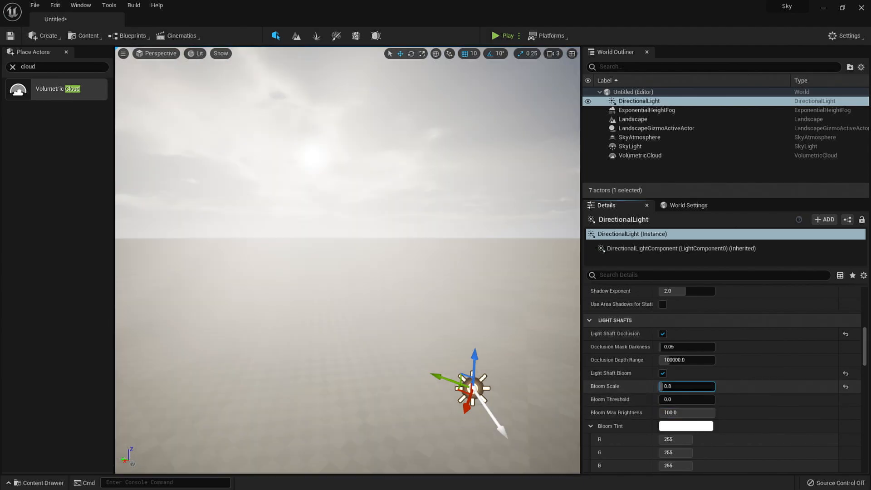
pyautogui.write('0.01')
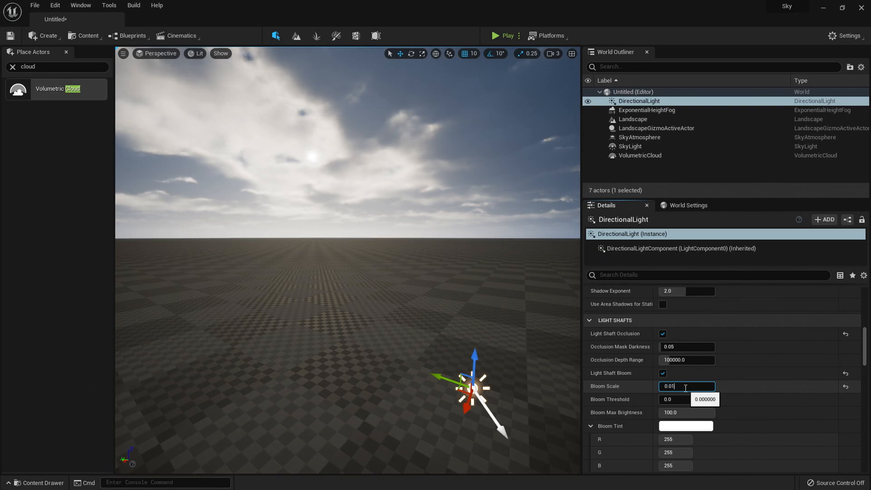
pyautogui.scroll(-3)
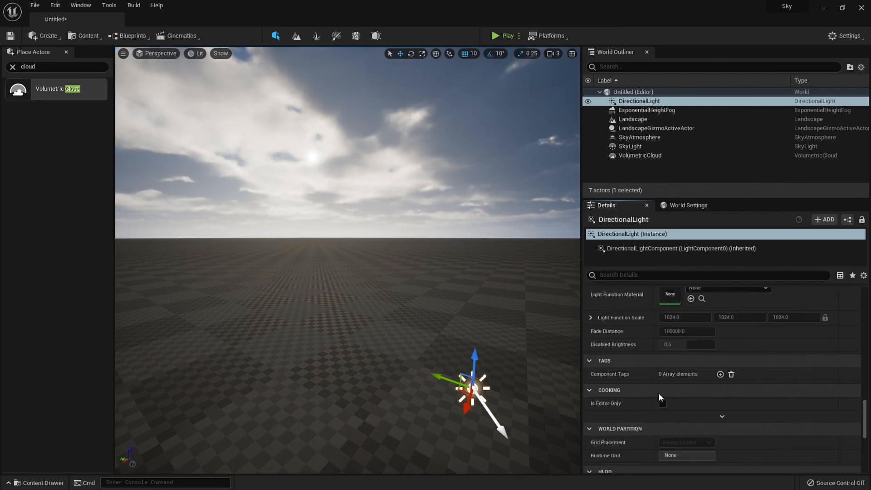
pyautogui.scroll(-3)
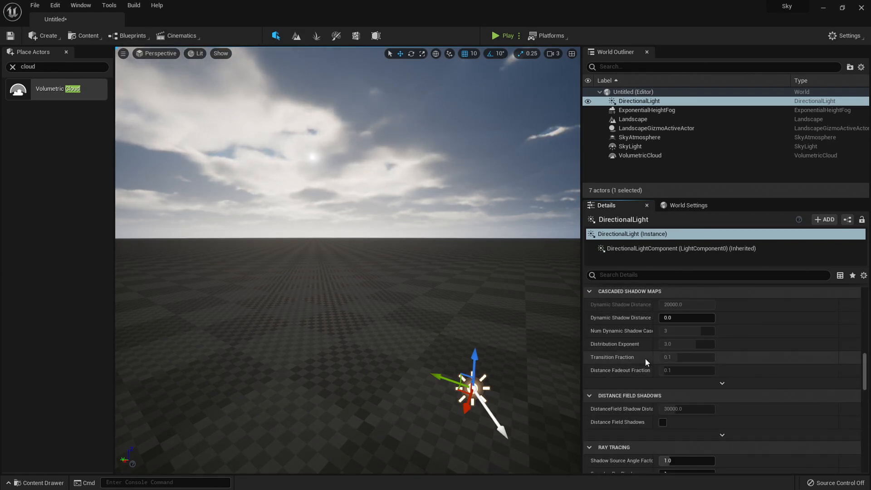
pyautogui.scroll(-3)
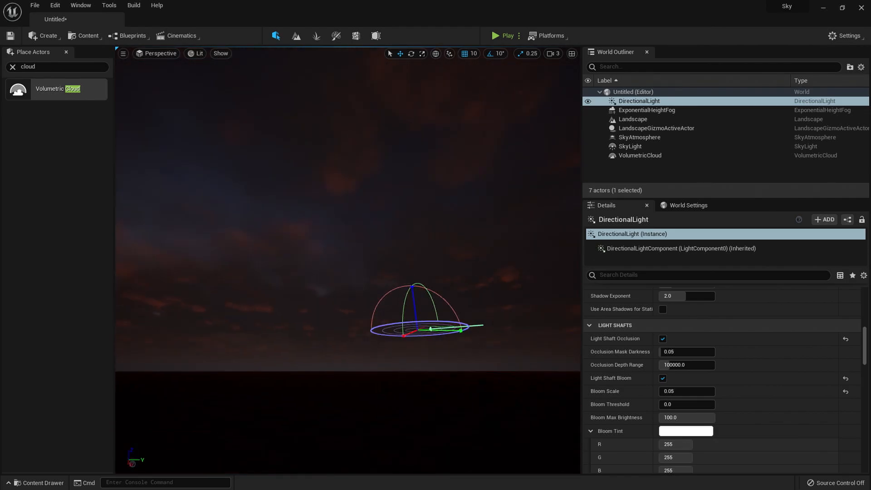
# - Set the viewport's EV100 exposure to -4.4 in the Lit view mode menu
pyautogui.click(197, 54)
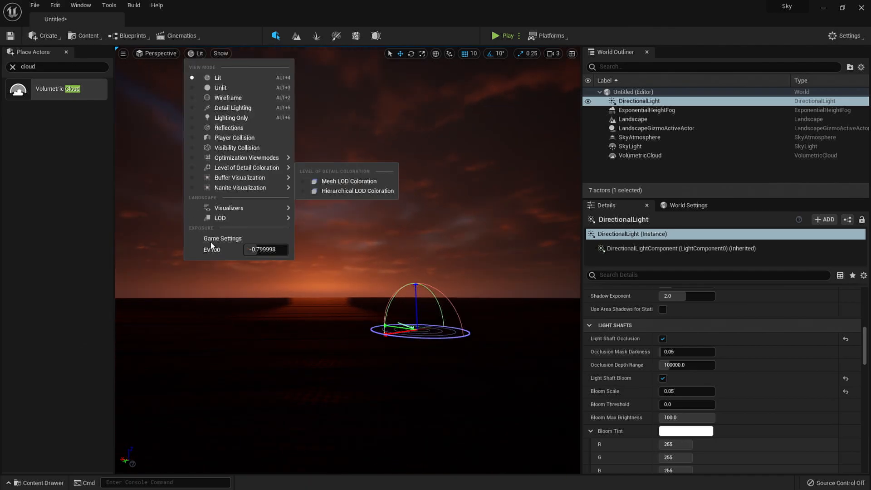
pyautogui.write('-4.399994')
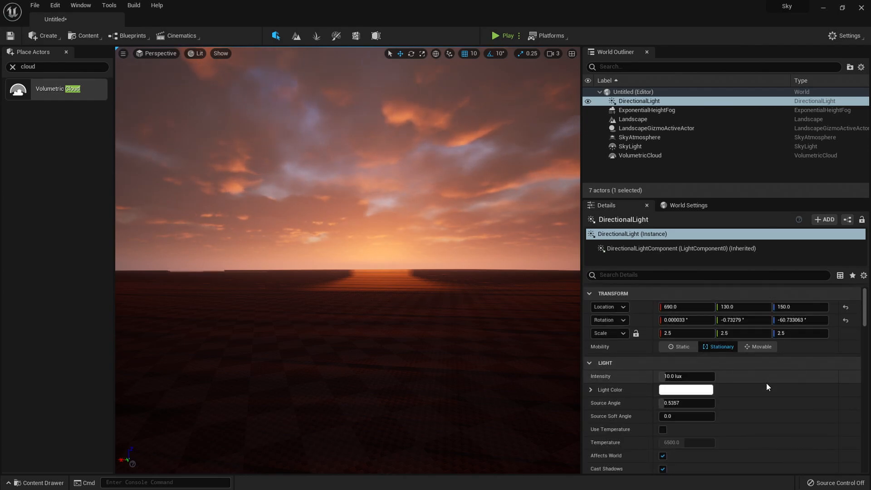
pyautogui.click(646, 110)
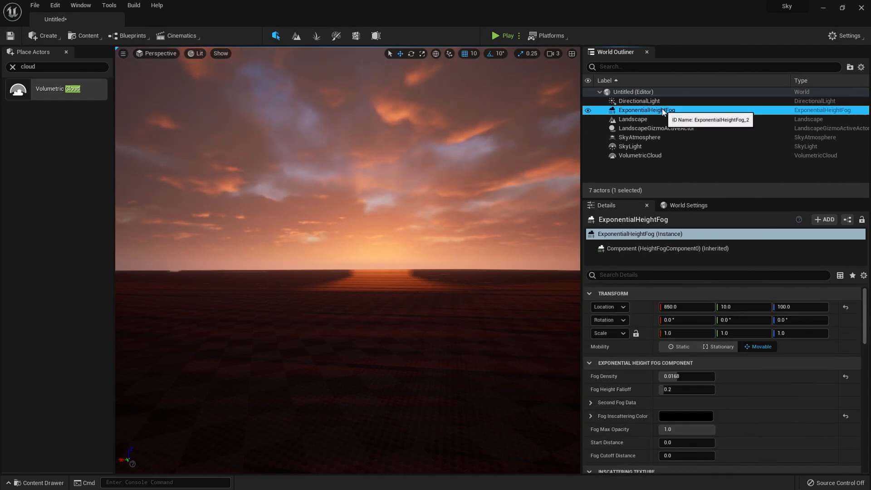
pyautogui.scroll(-3)
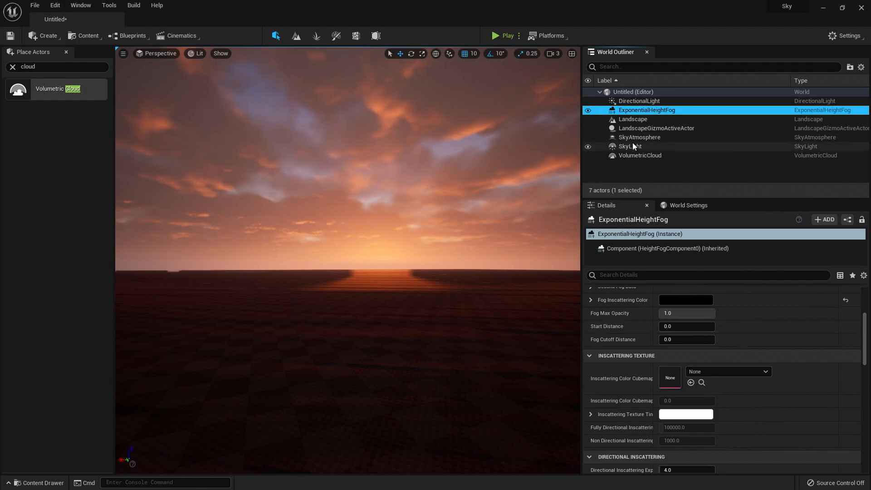
pyautogui.click(639, 155)
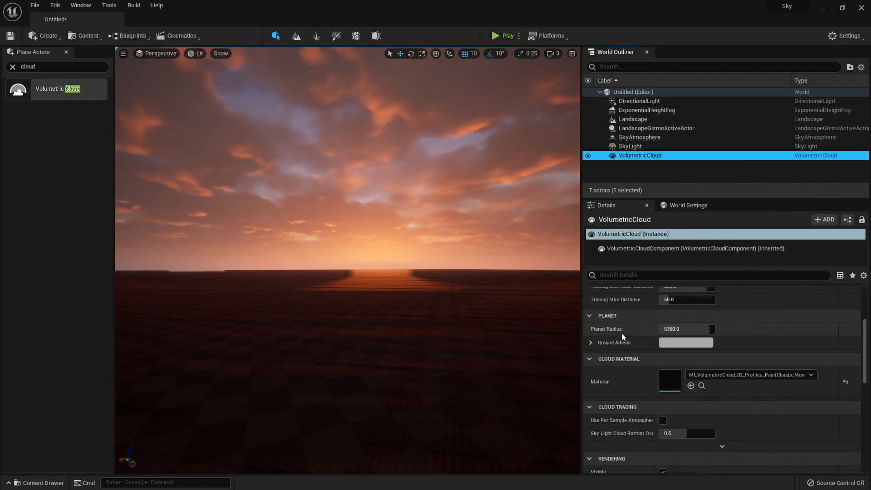
pyautogui.scroll(-3)
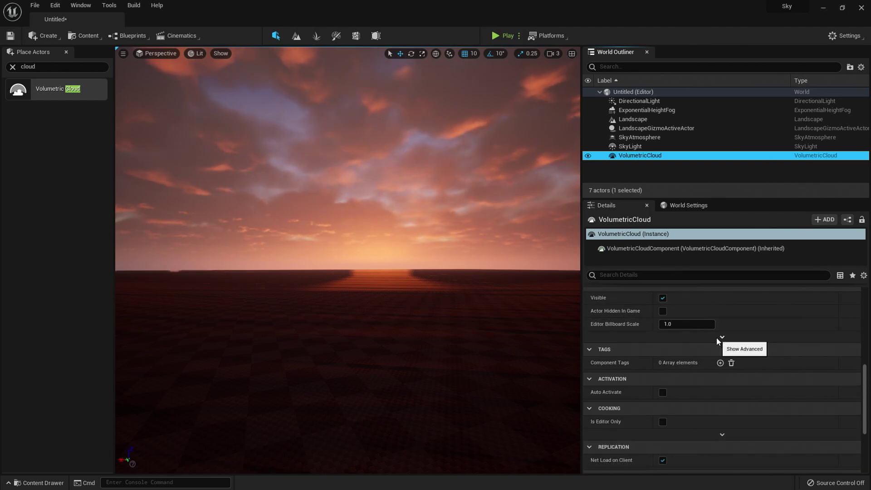
pyautogui.click(721, 337)
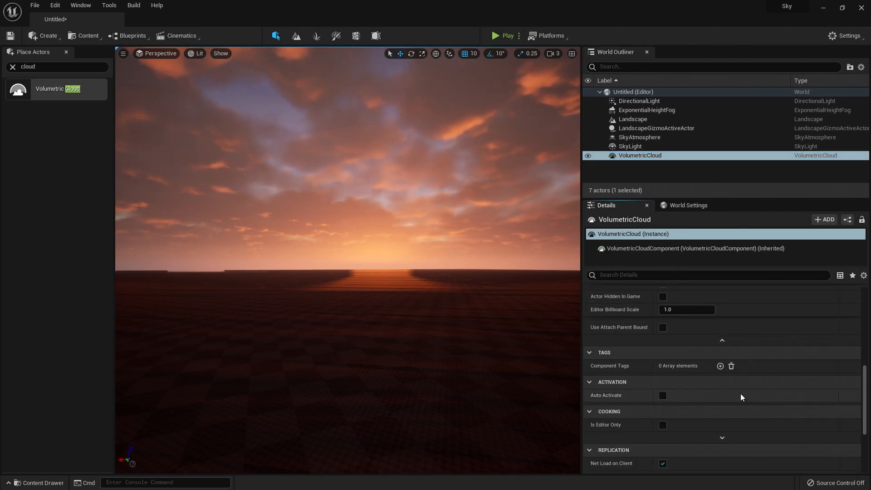